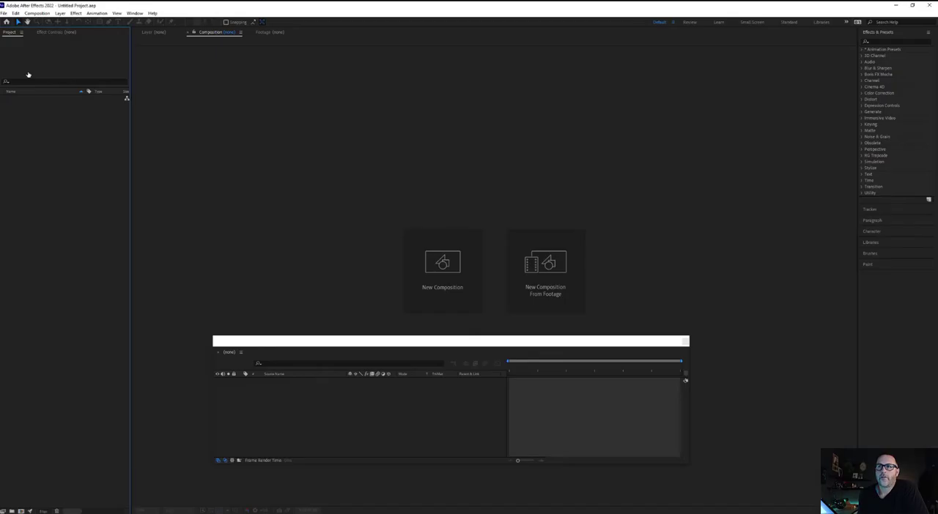
mouse_move(442, 275)
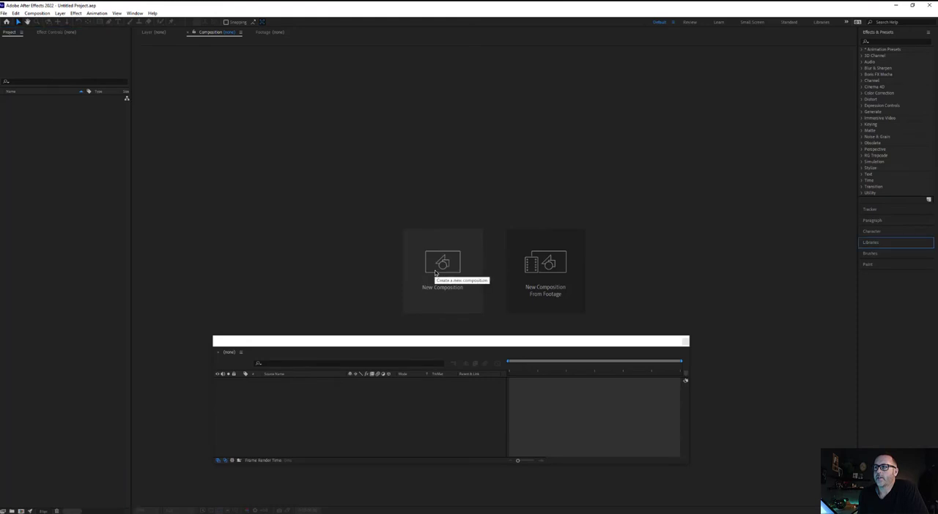
Create composition 'wertwertwer' at 2560×800, 24 fps, with a 0:00:16:00 duration.
left_click(442, 268)
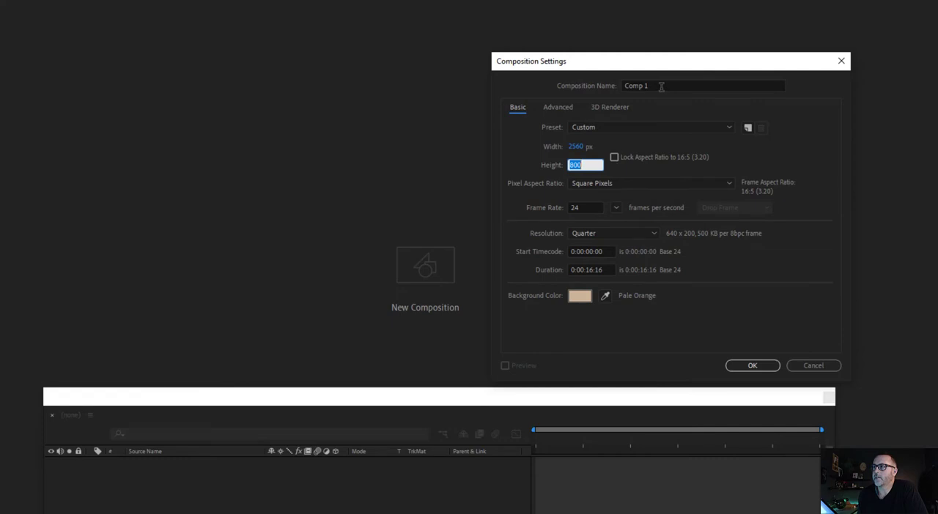
type("wertwertwer")
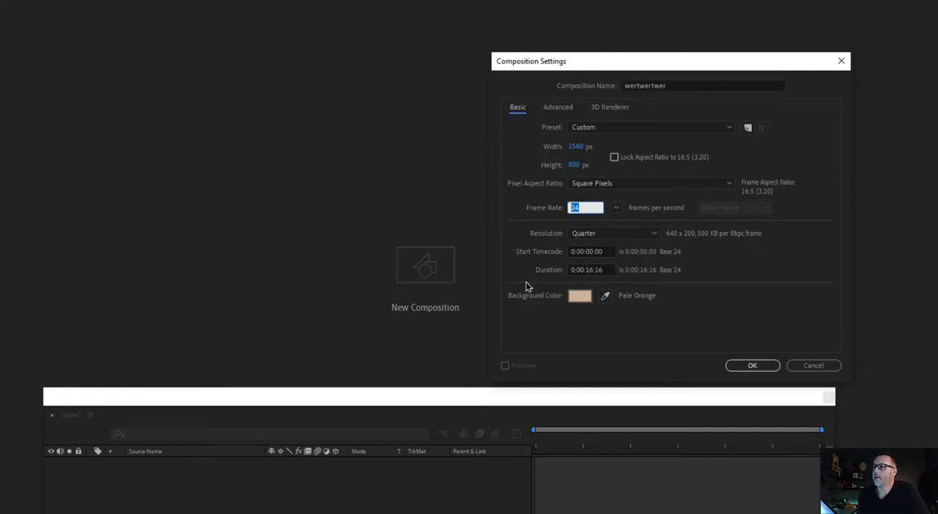
mouse_move(544, 287)
type("00")
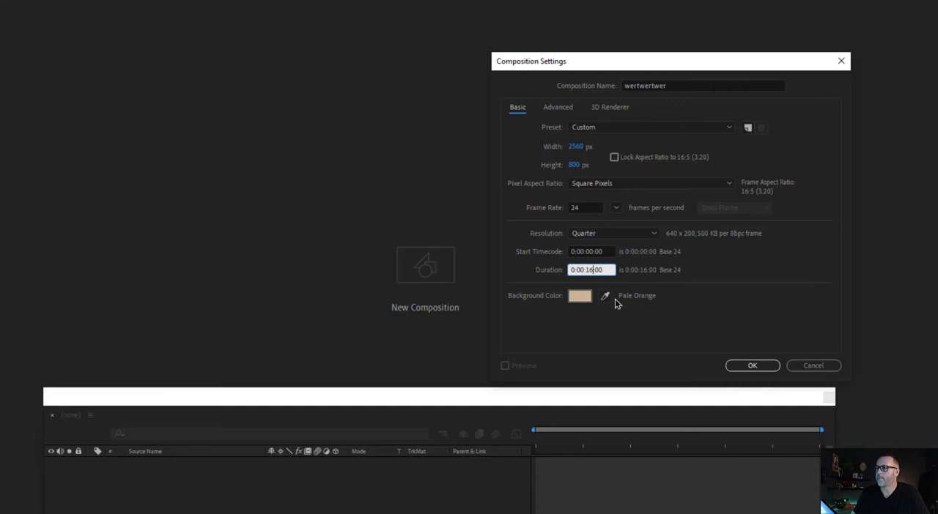
left_click(751, 366)
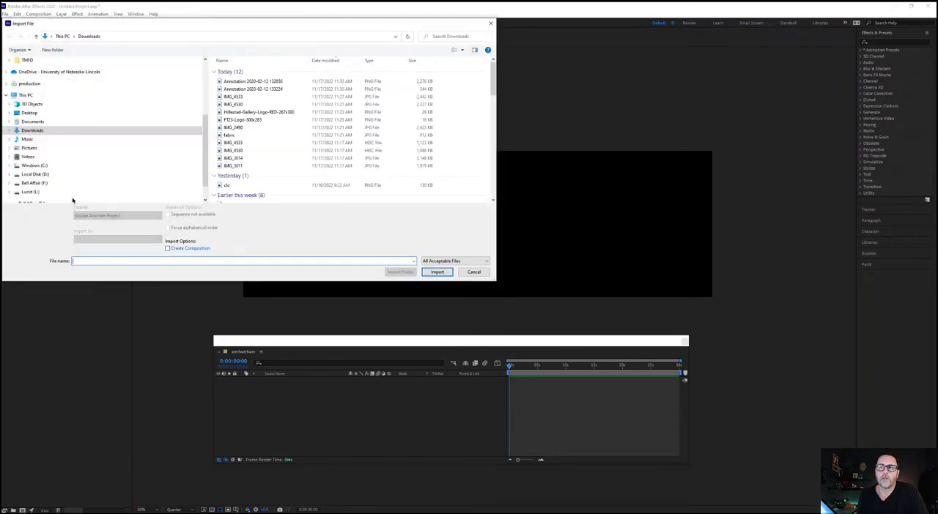
Import 'Annotation 2020-02-12 132856.png' from Downloads into the project.
left_click(253, 81)
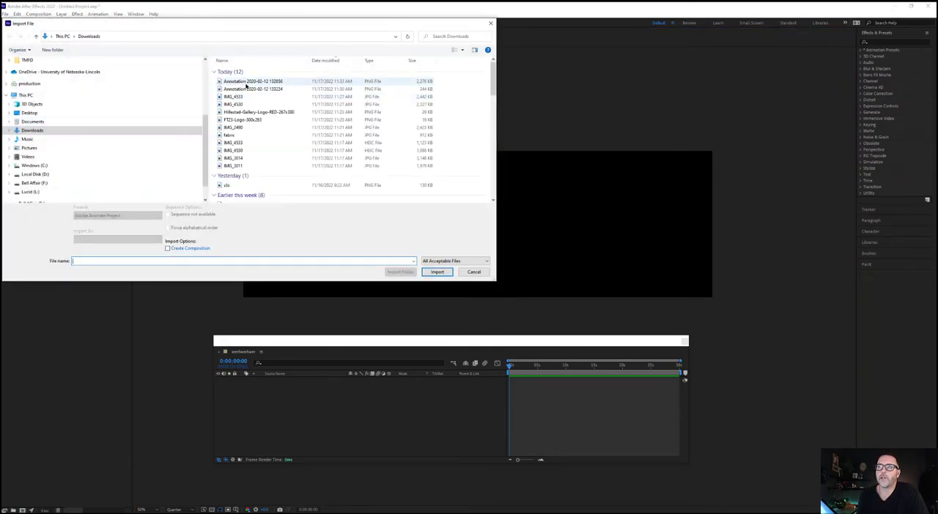
left_click(437, 271)
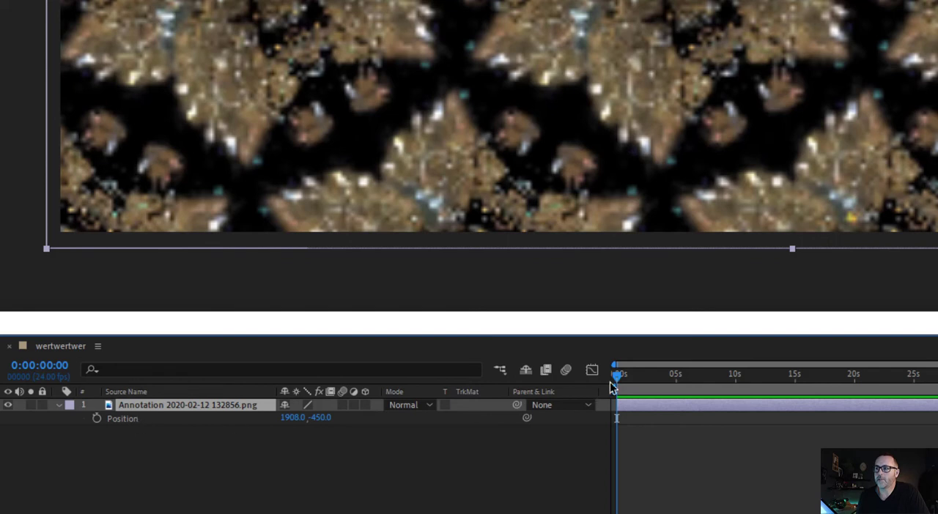
Move the current time indicator back to the start of the timeline.
left_click(663, 376)
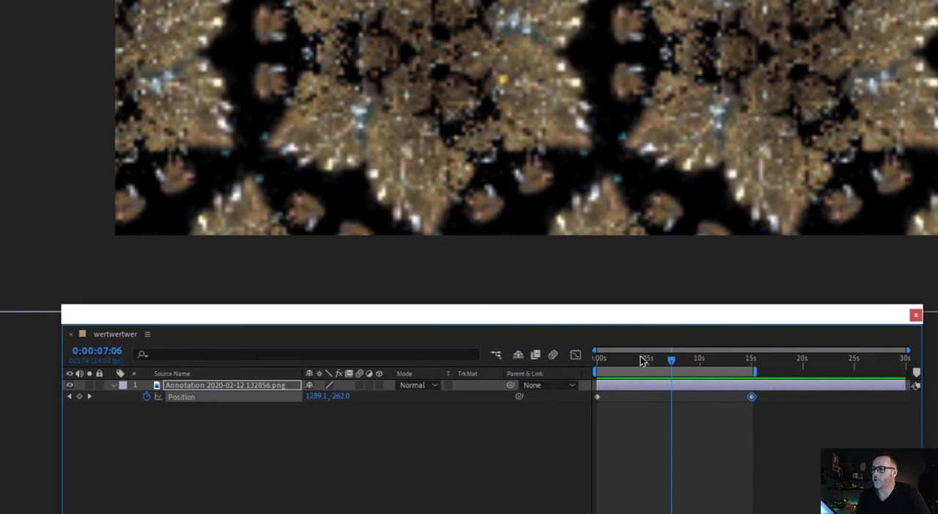
mouse_move(712, 411)
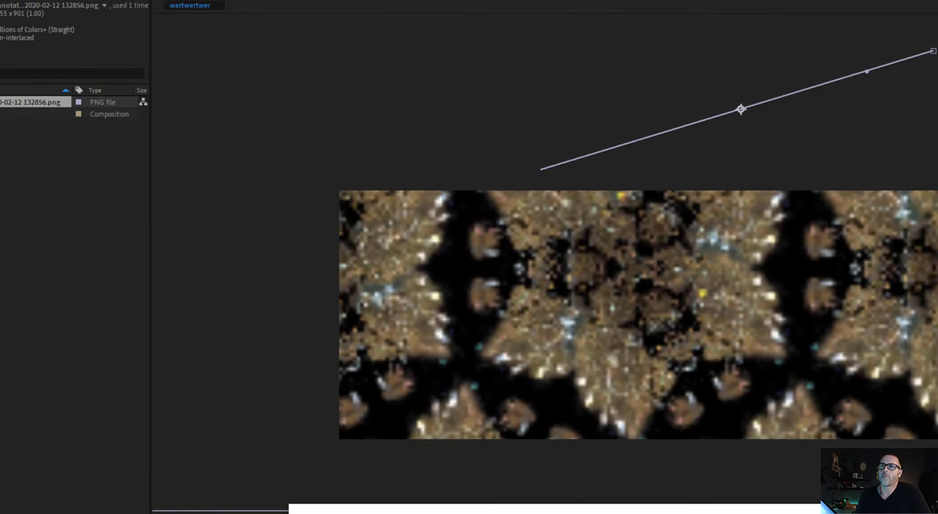
Queue wertwertwer in Media Encoder as H.264 with audio off, saving to Downloads.
left_click(6, 25)
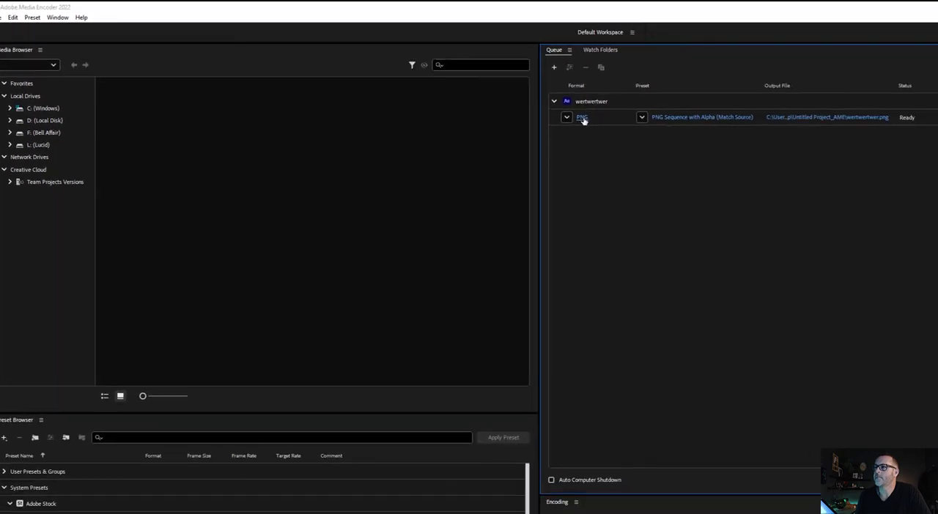
double_click(582, 117)
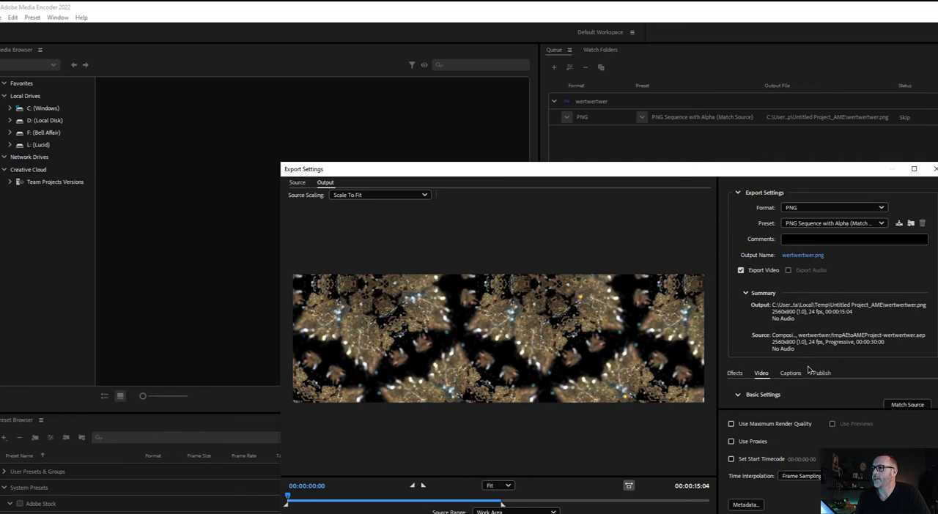
left_click(833, 208)
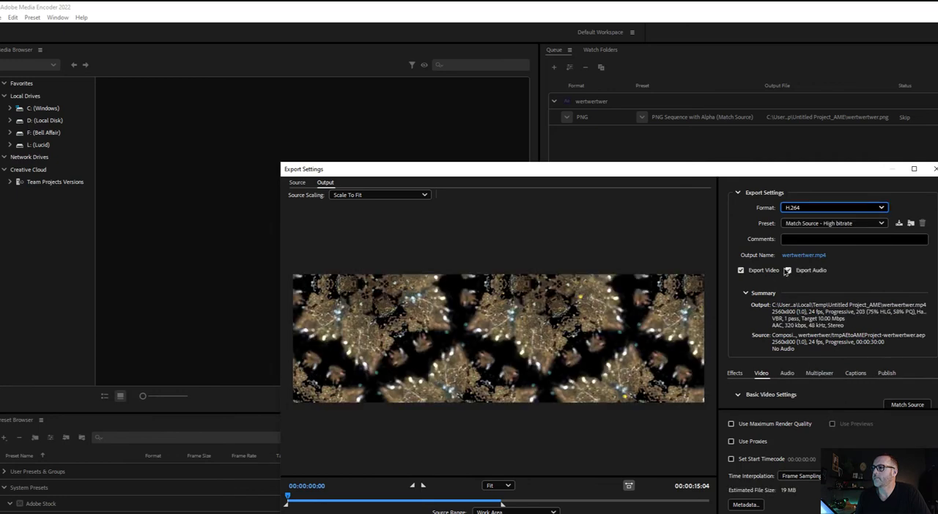
left_click(787, 271)
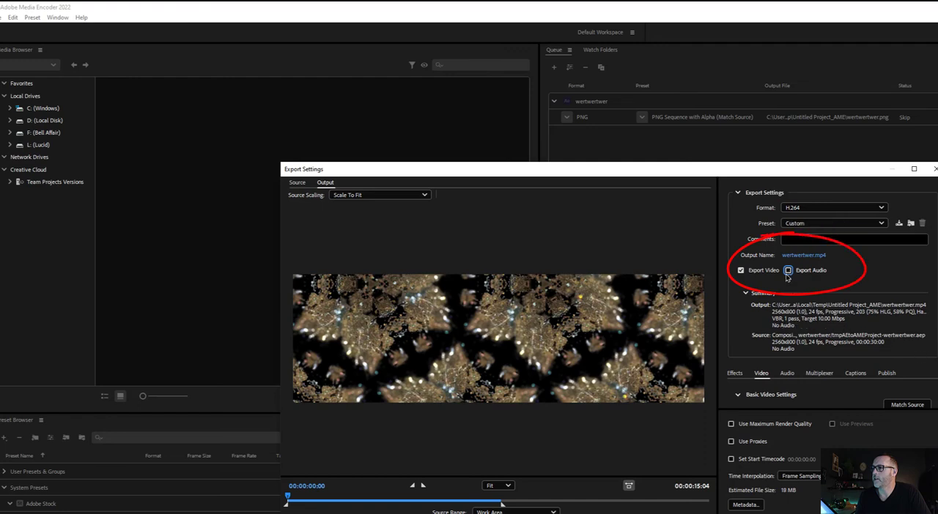
left_click(787, 271)
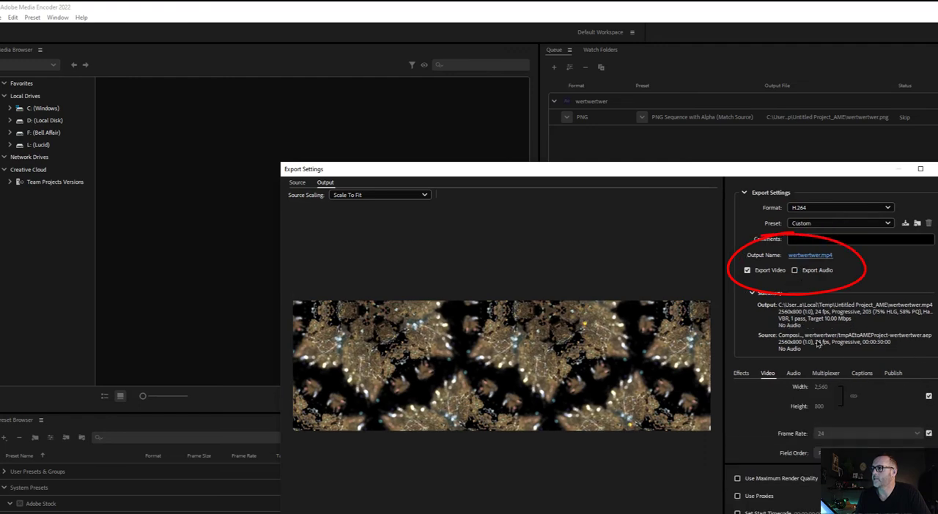
left_click(810, 255)
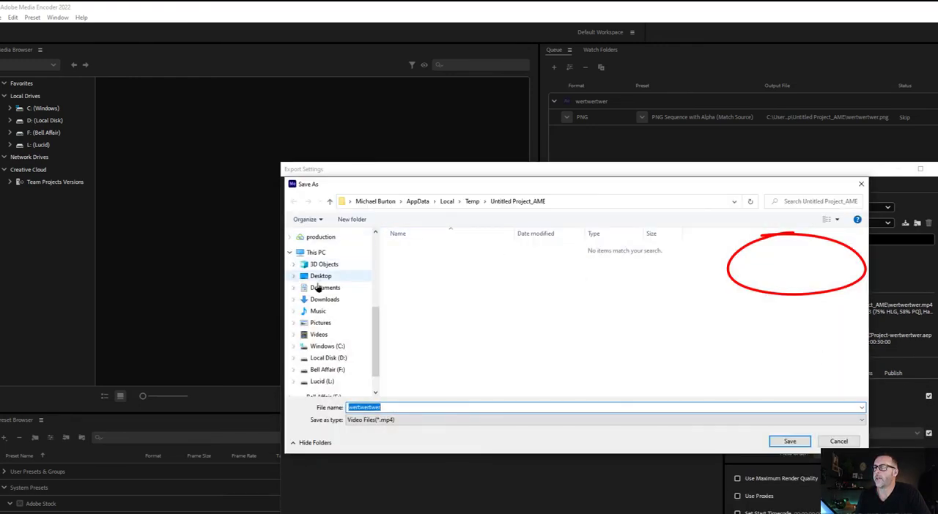
left_click(324, 299)
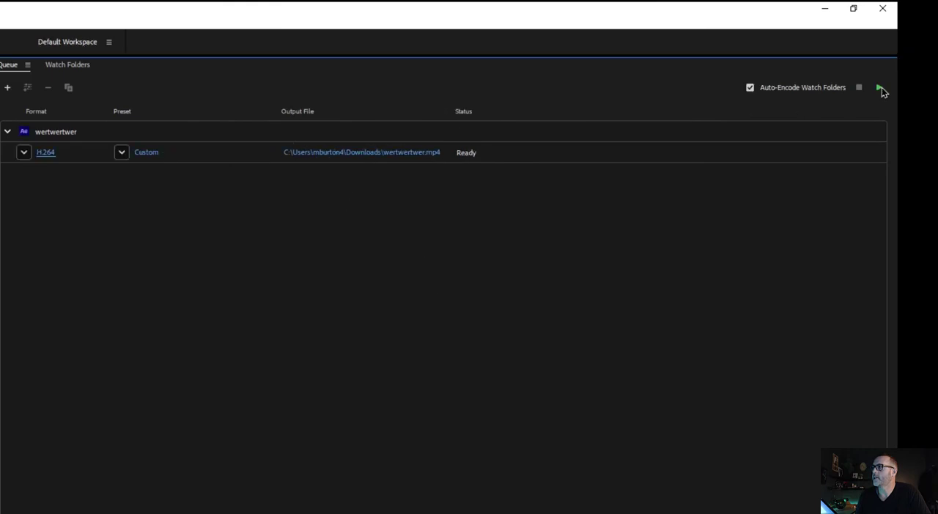
Start the Media Encoder queue to render the wertwertwer H.264 job.
left_click(879, 87)
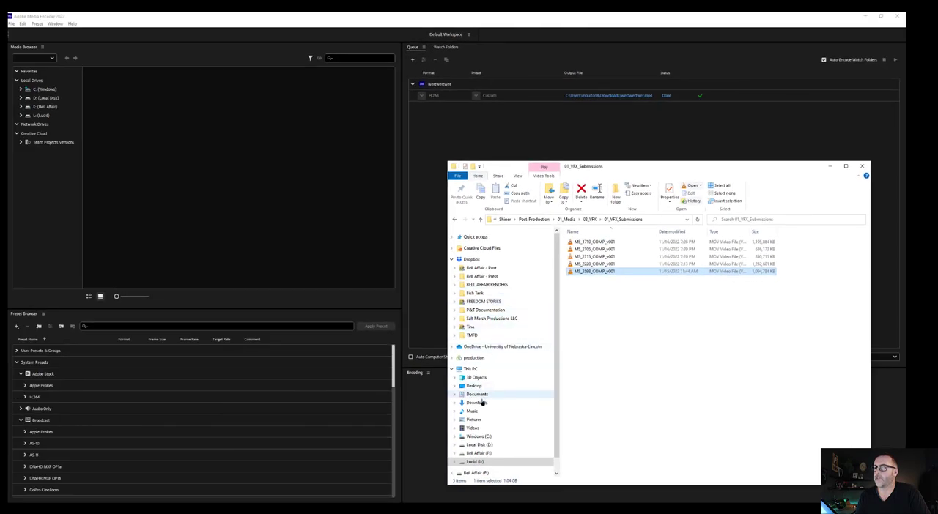
Play wertwertwer.mp4 from the Downloads folder and scrub its playback.
left_click(476, 403)
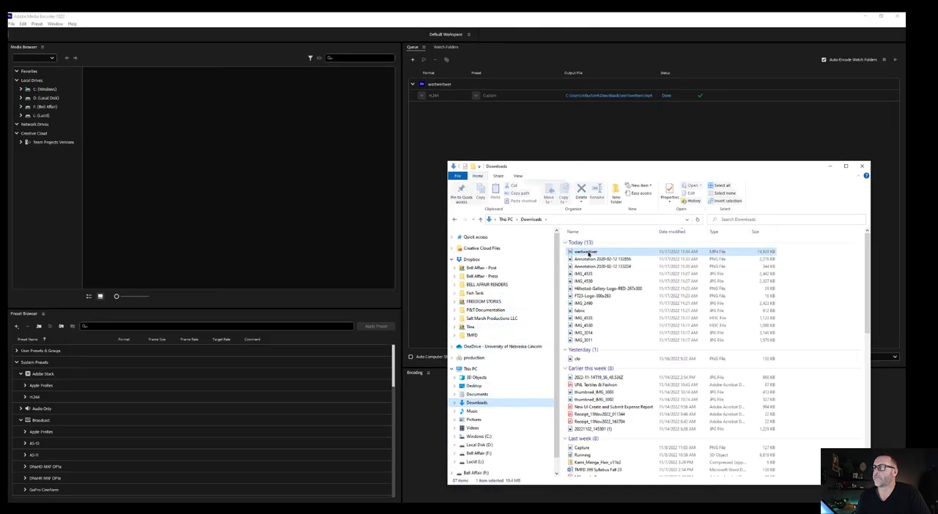
double_click(586, 251)
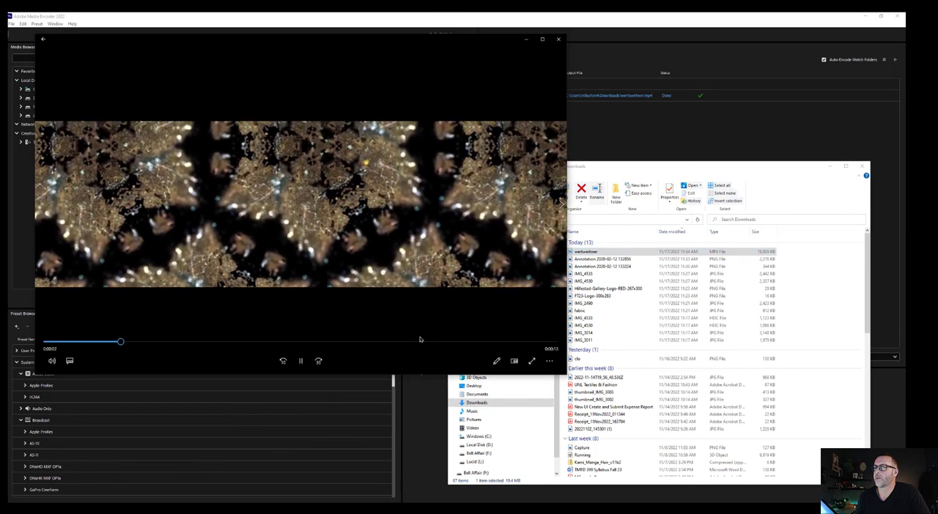
left_click_drag(120, 341, 183, 341)
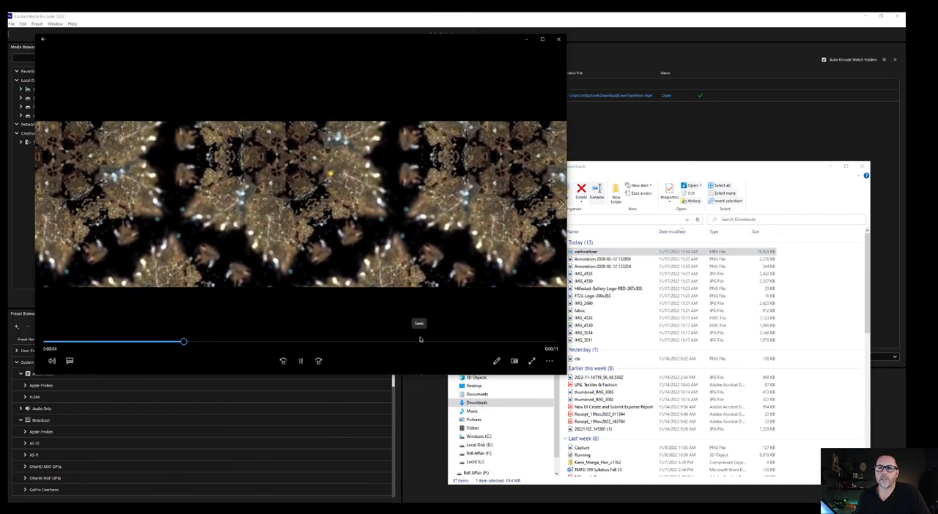